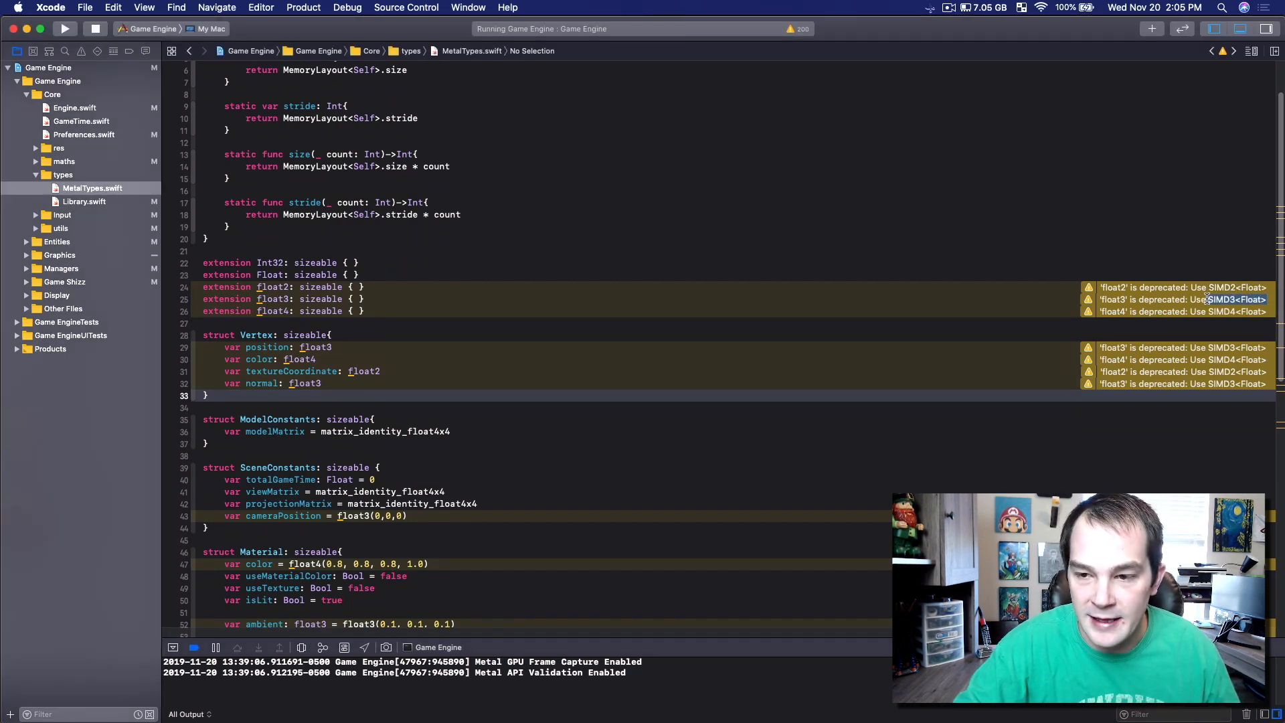
pyautogui.moveTo(941, 310)
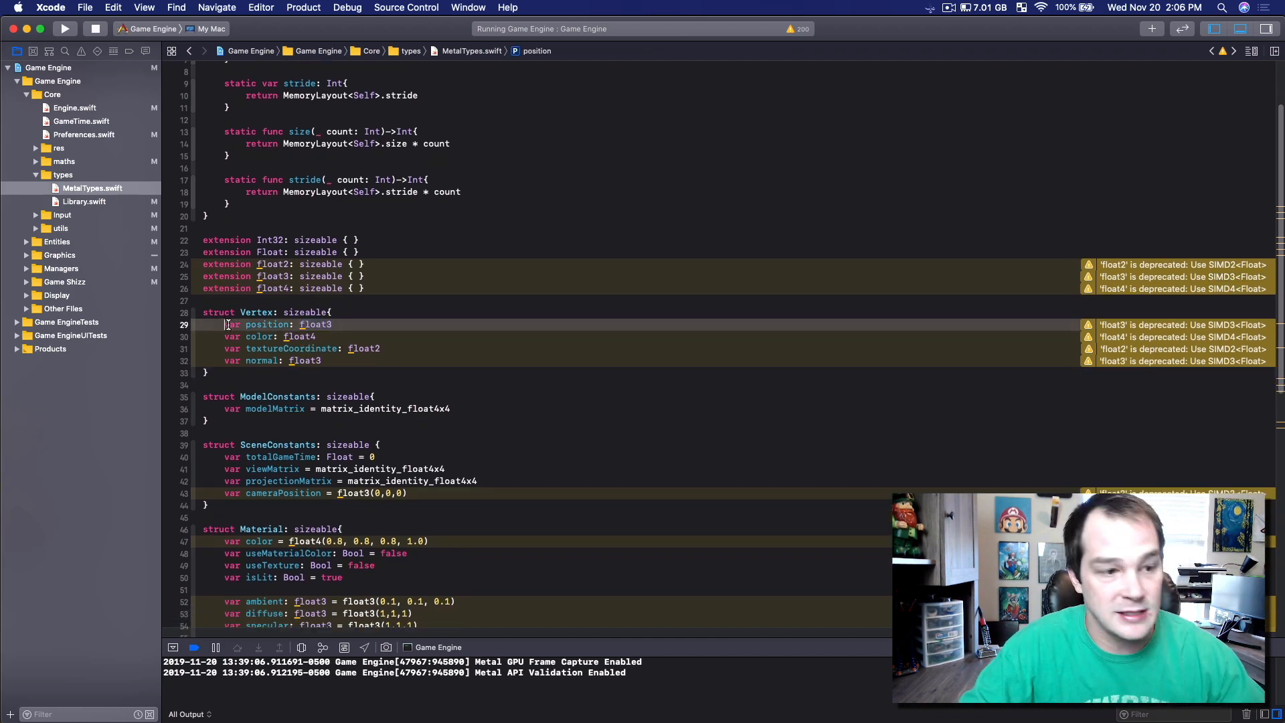
# Step: Replace the Vertex position type float3 with SIMD3<Float> via autocomplete
pyautogui.doubleClick(315, 324)
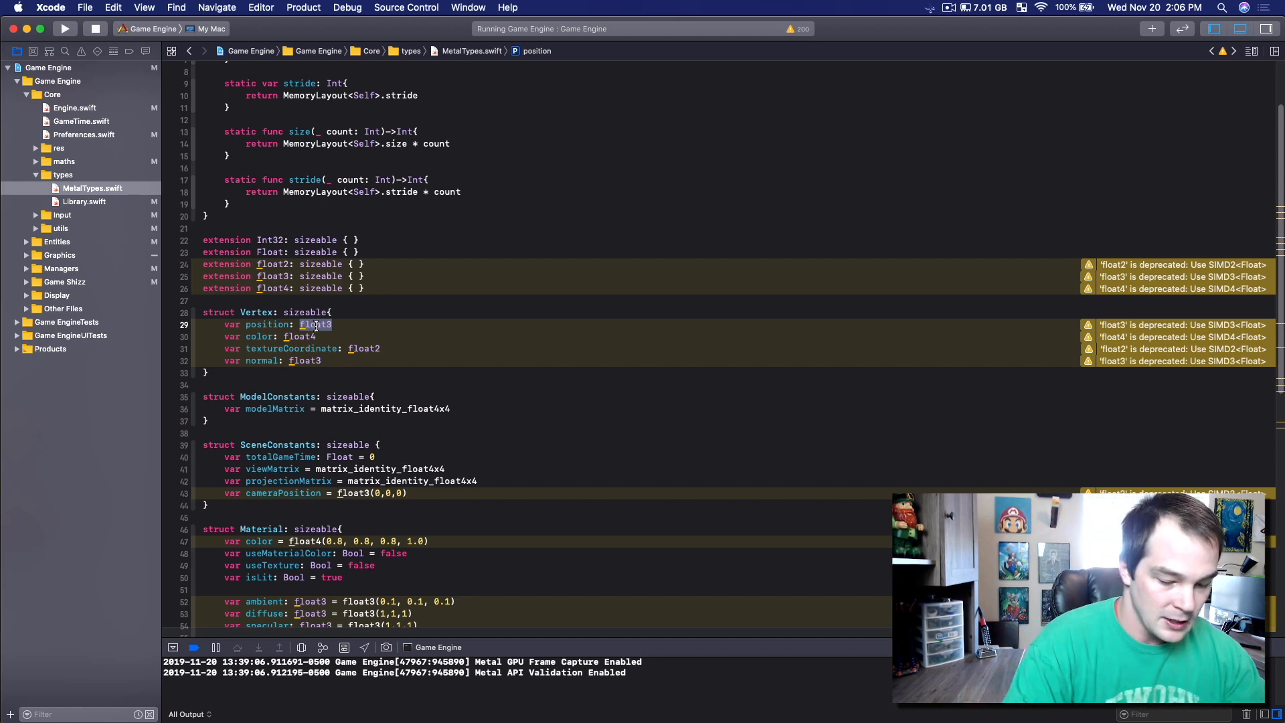
pyautogui.write('SIMD3<F')
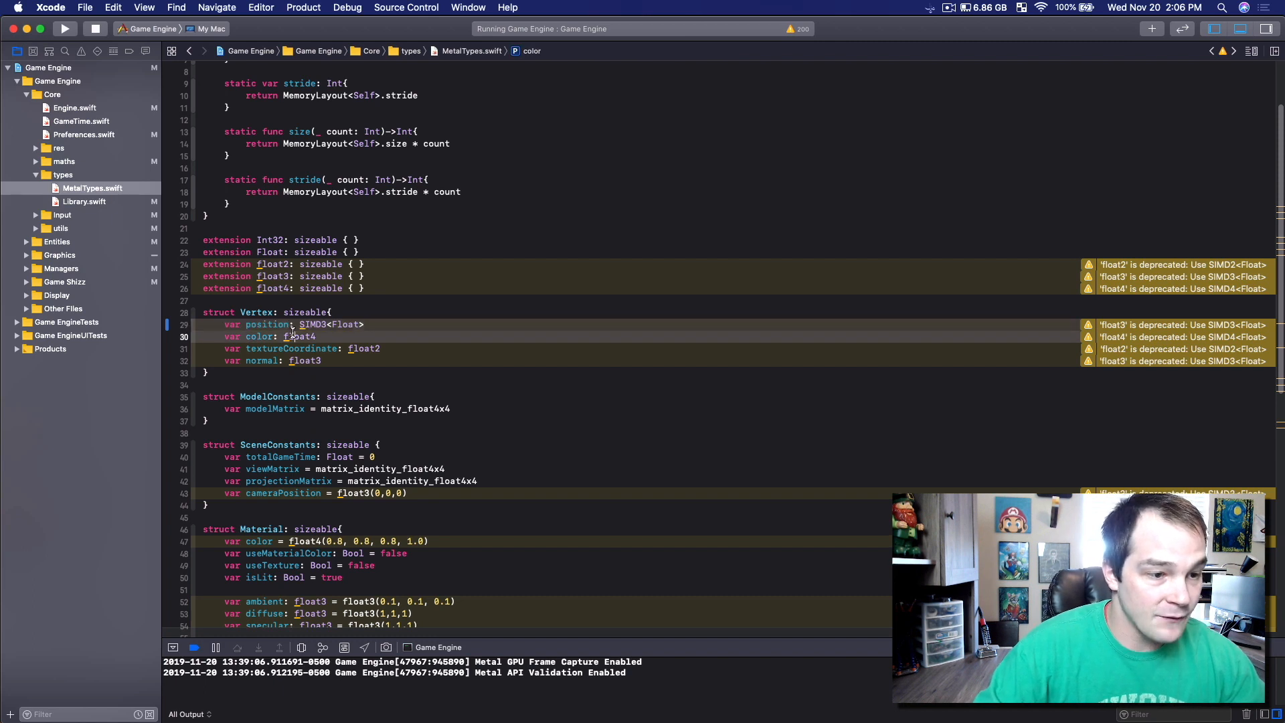
pyautogui.write('SIMD')
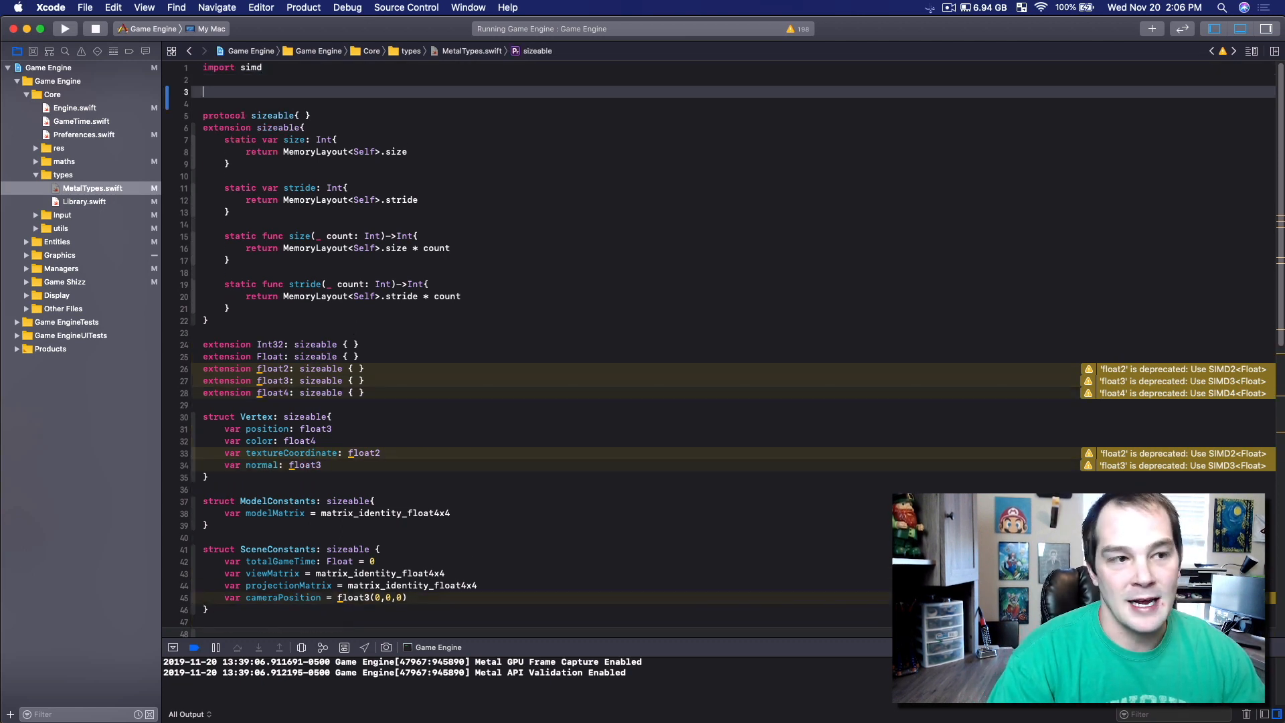
# Step: Declare public typealias float2 = SIMD2<Float> on line 3, clearing the float2 warnings
pyautogui.write('public typealias float2 =')
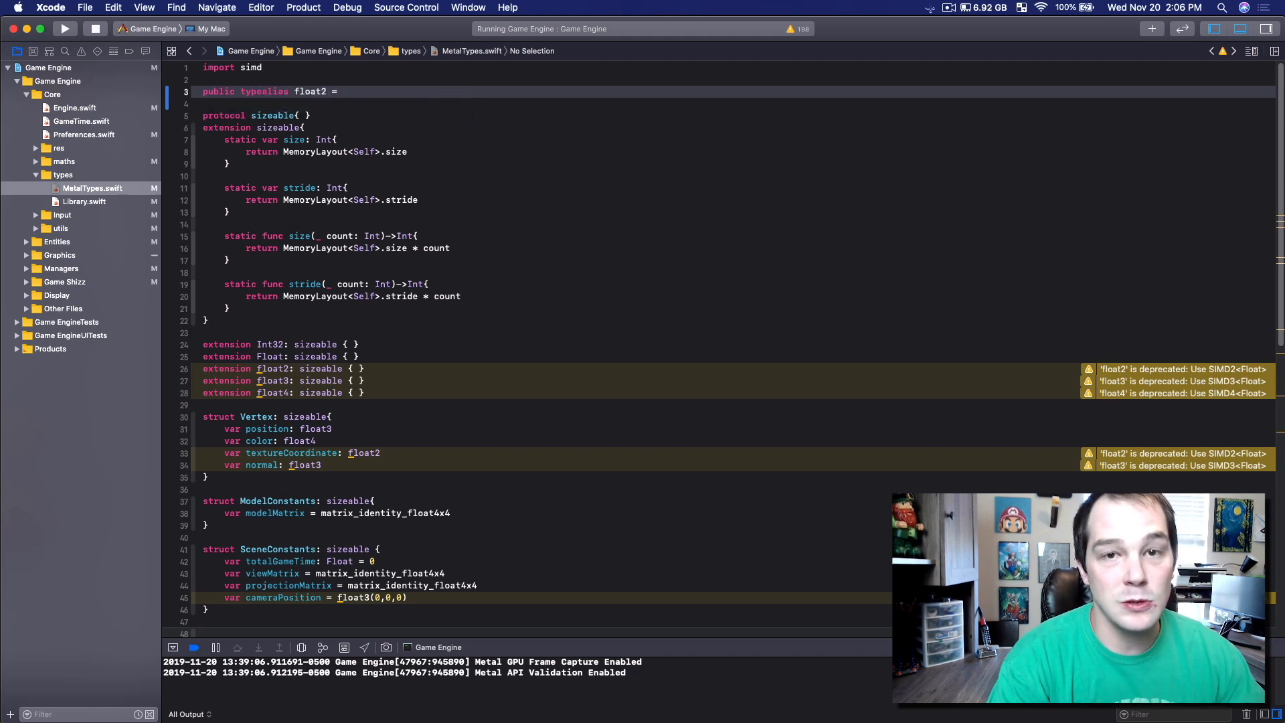
pyautogui.write('SIMD2<Float>')
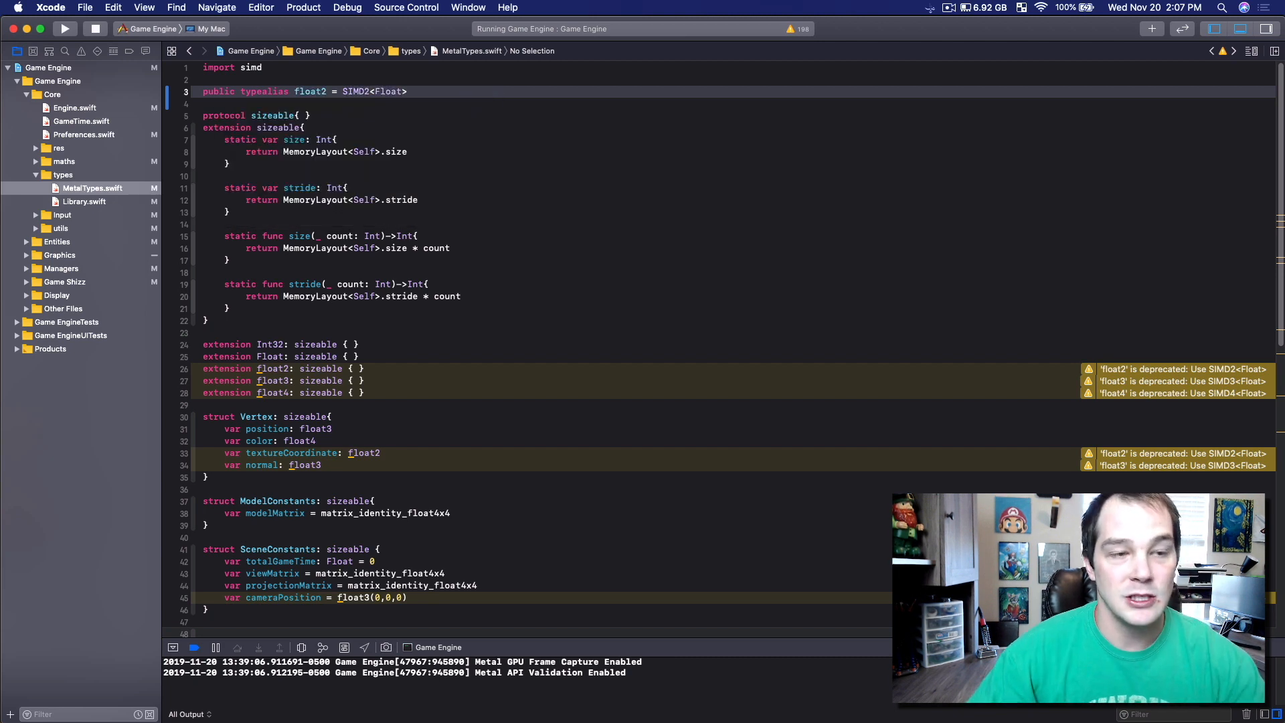
pyautogui.tripleClick(304, 91)
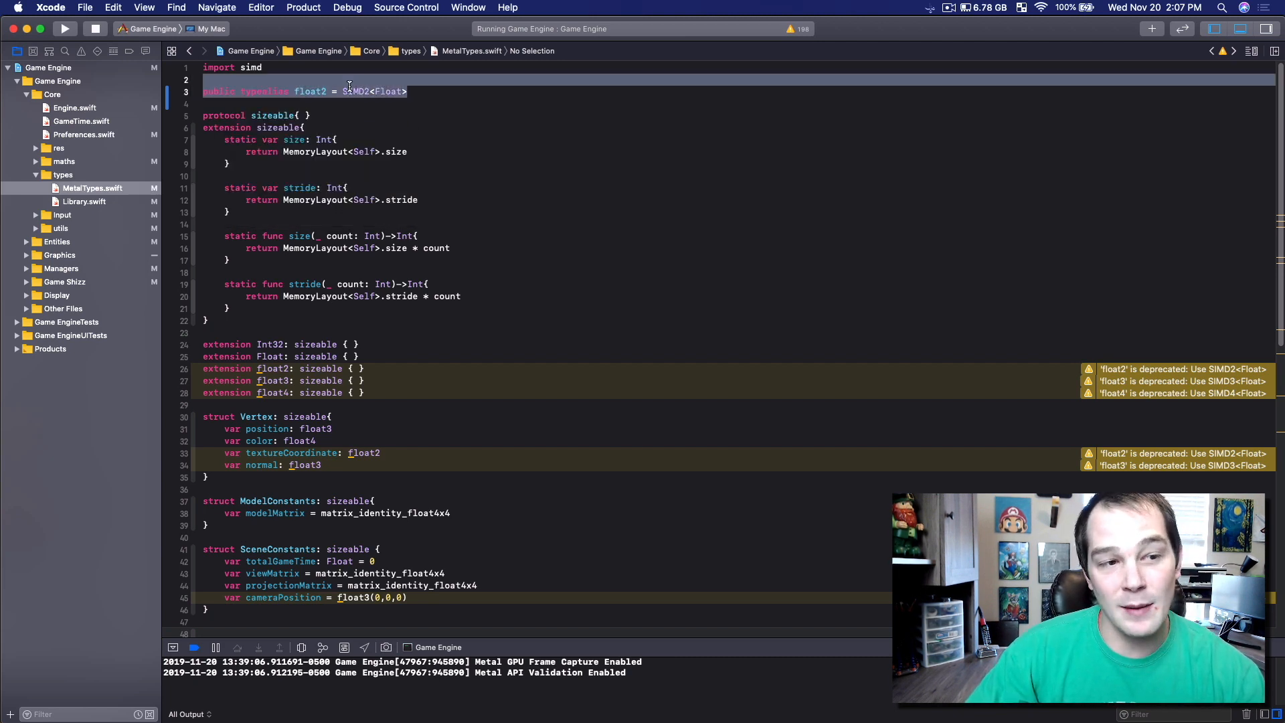
pyautogui.doubleClick(309, 91)
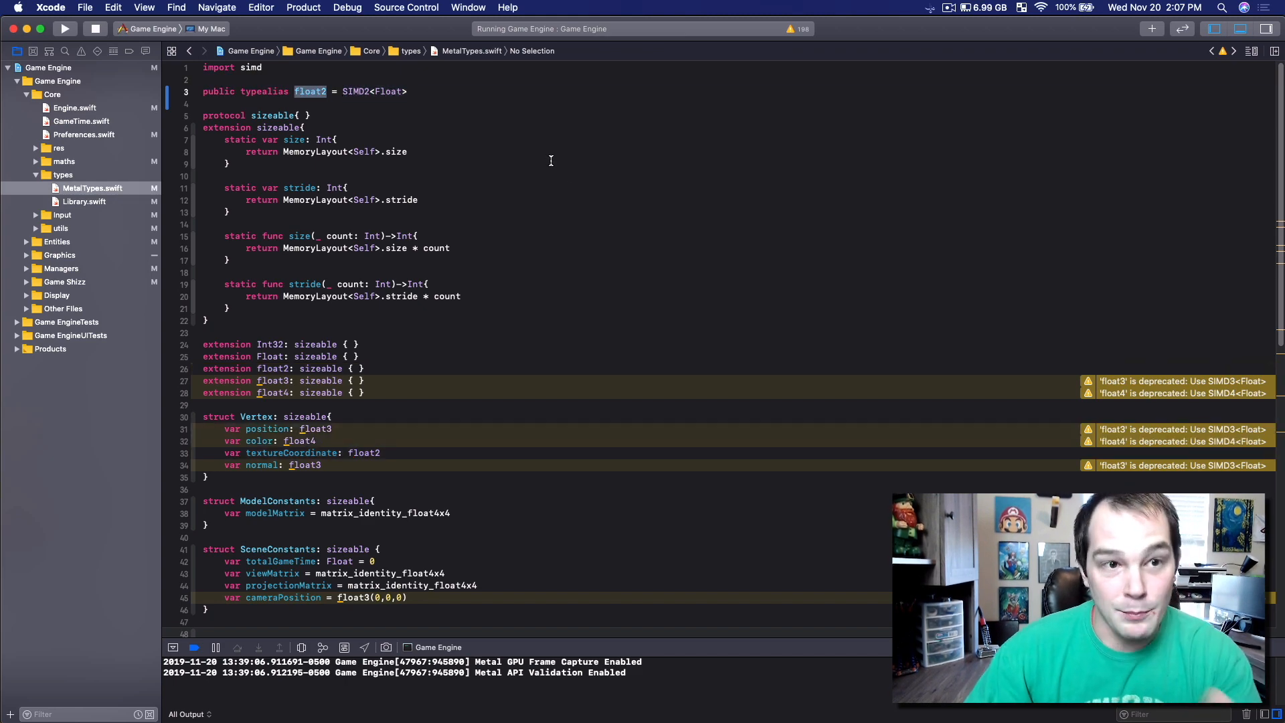
pyautogui.doubleClick(375, 91)
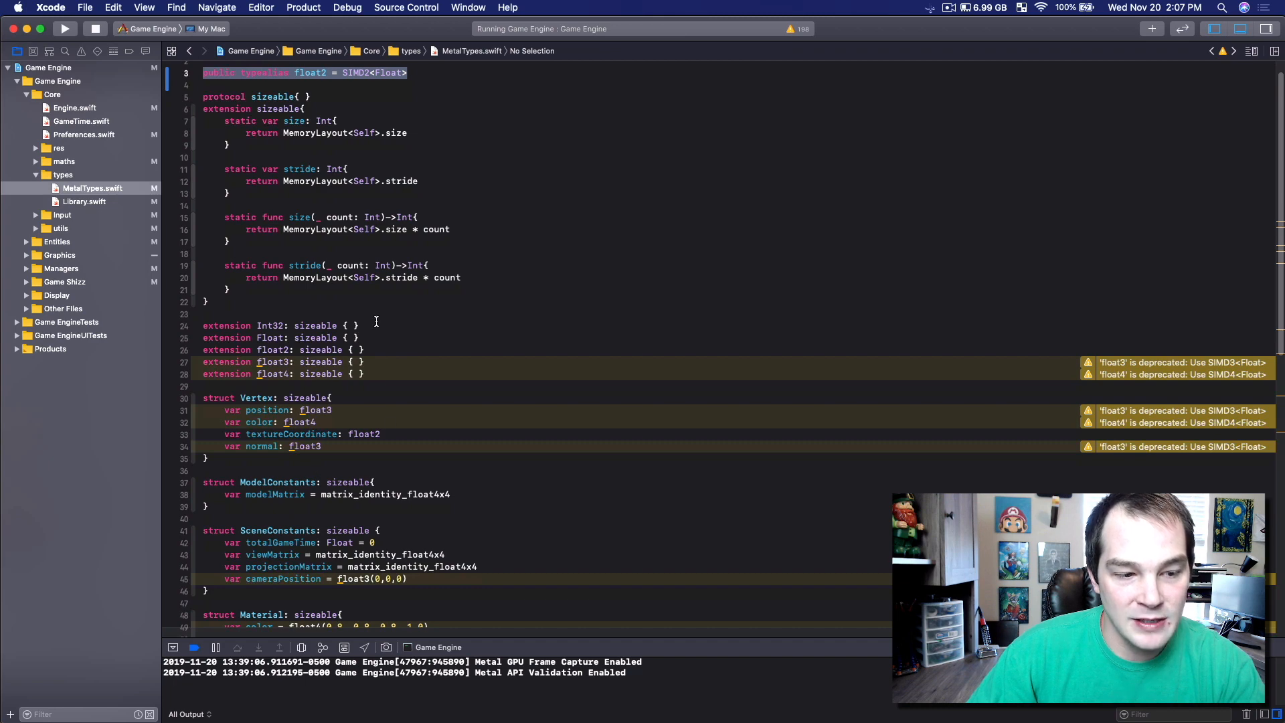
pyautogui.scroll(-3)
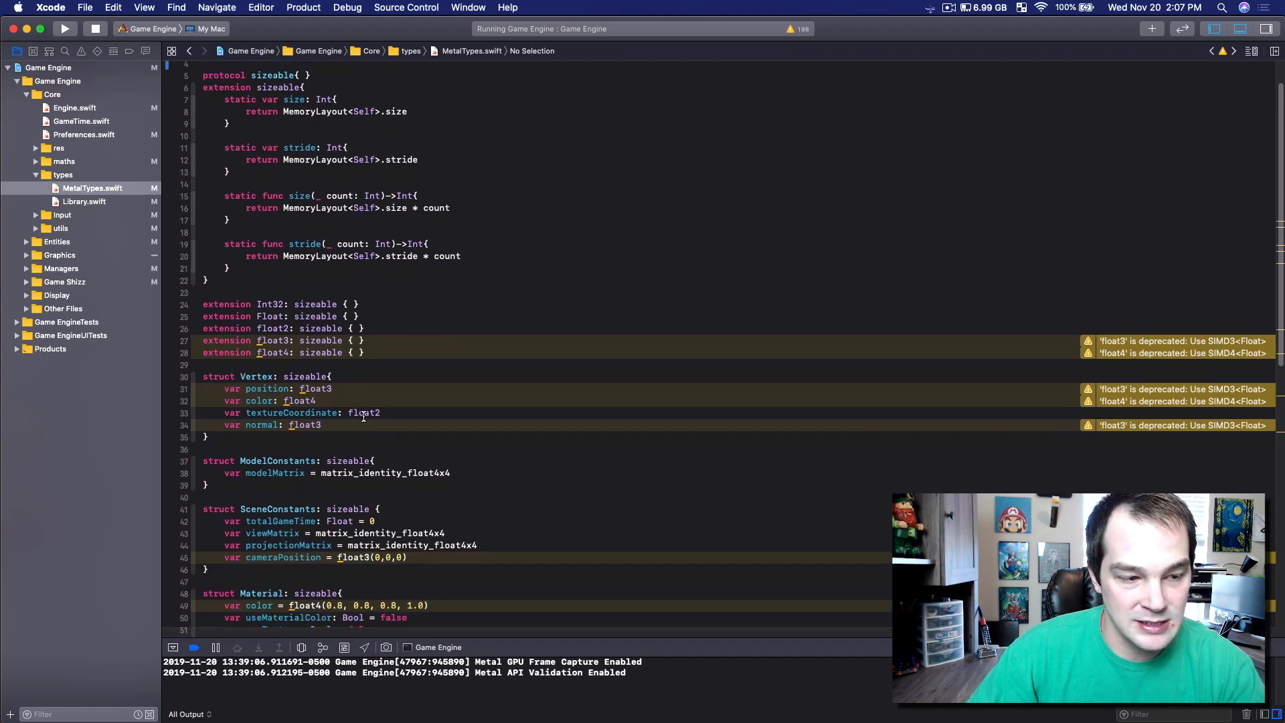
pyautogui.doubleClick(291, 413)
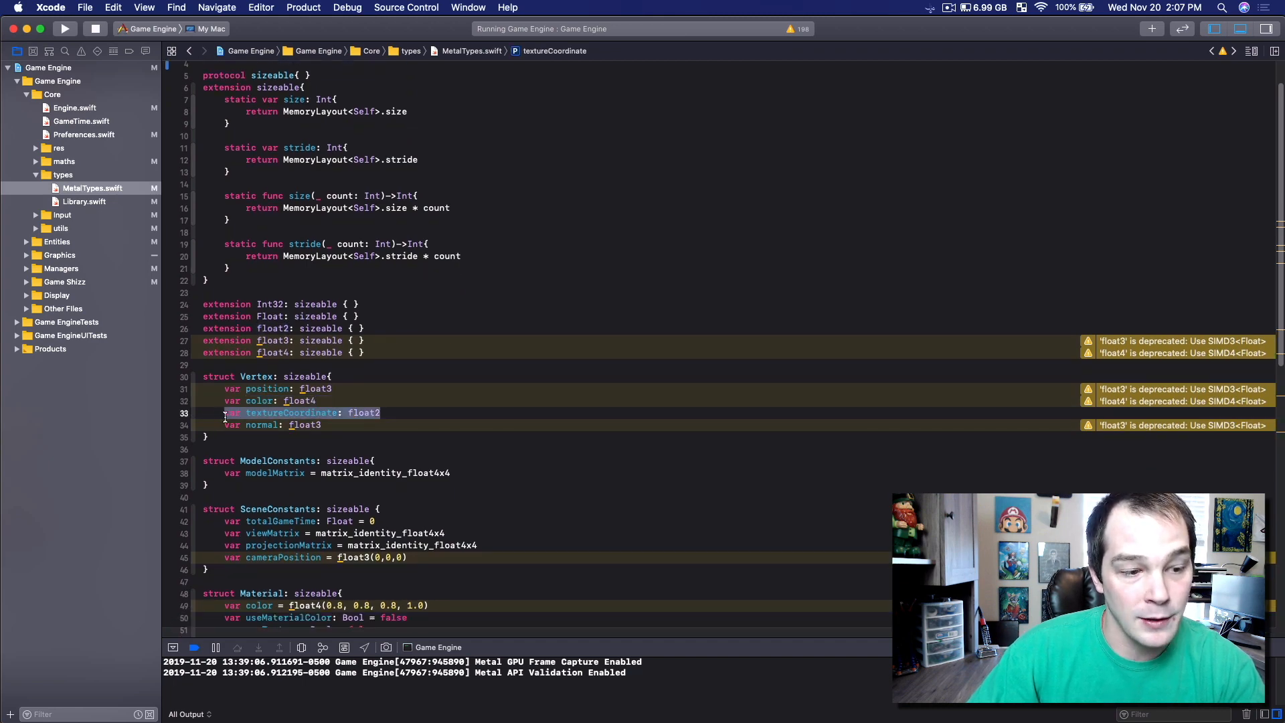